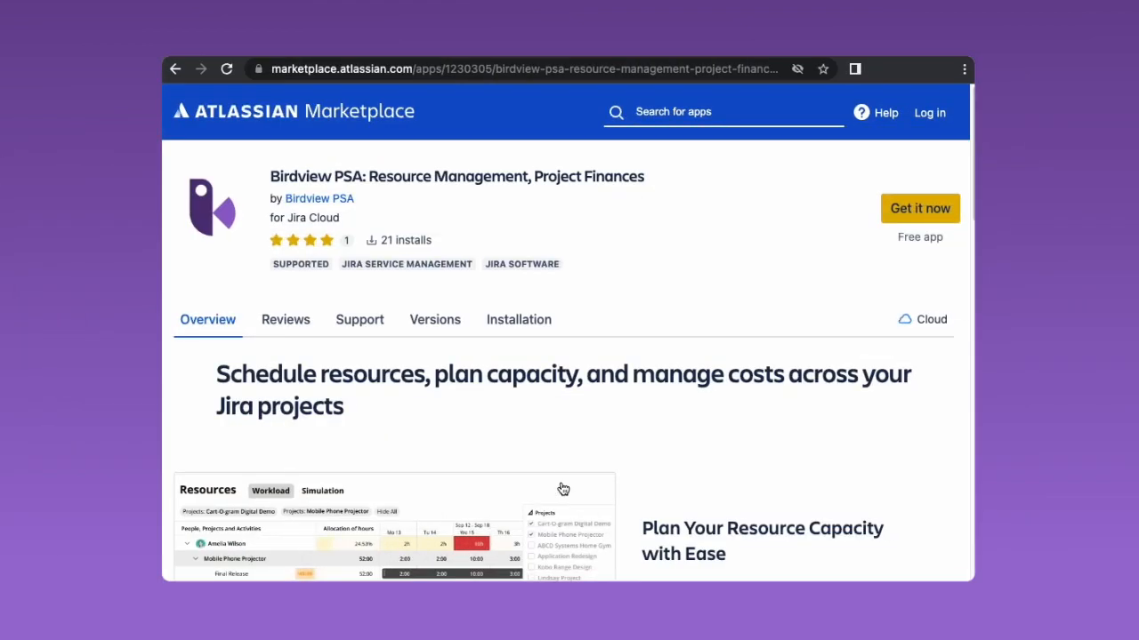
Switch to the Birdview PSA account and reach Company Settings from the avatar menu.
{"action": "scroll", "scroll_direction": "down", "scroll_amount": 3}
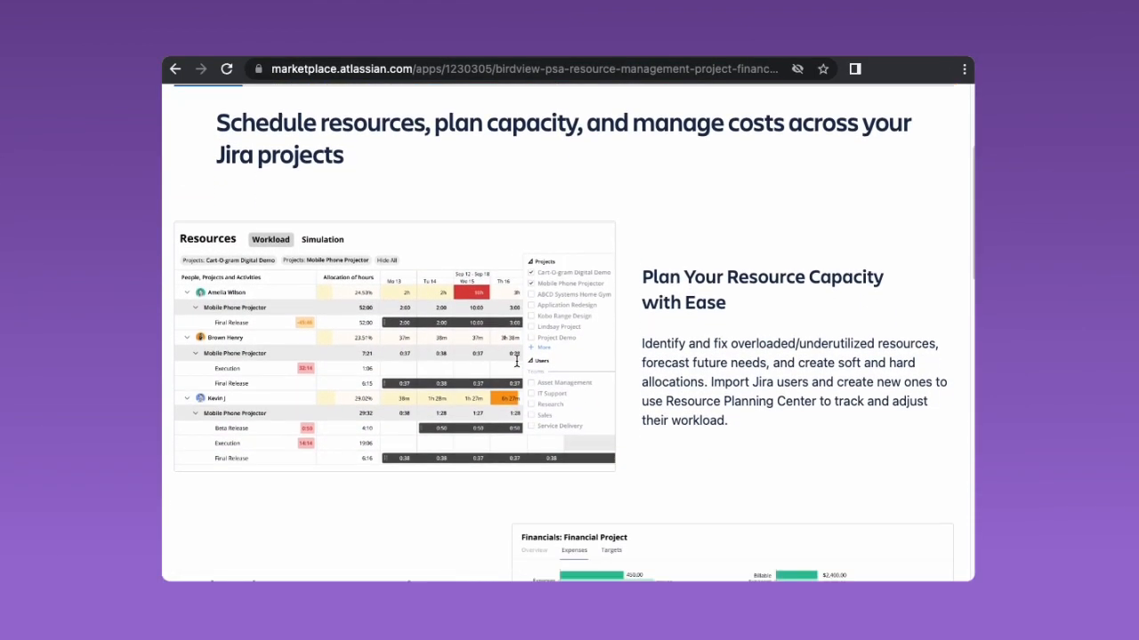
{"action": "scroll", "scroll_direction": "down", "scroll_amount": 3}
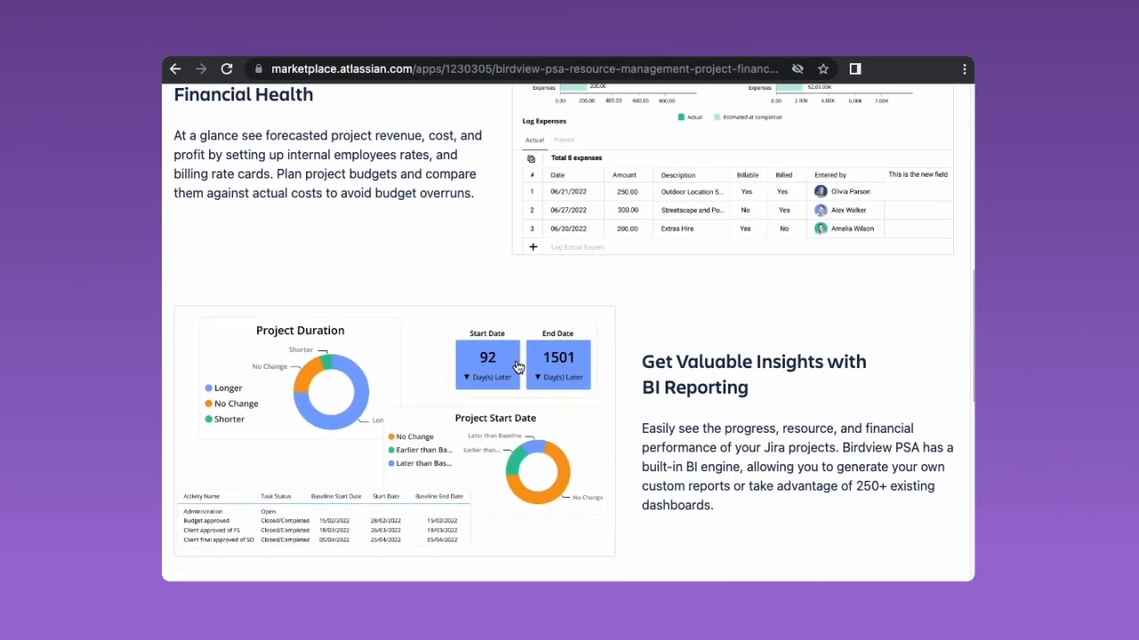
{"action": "scroll", "scroll_direction": "down", "scroll_amount": 3}
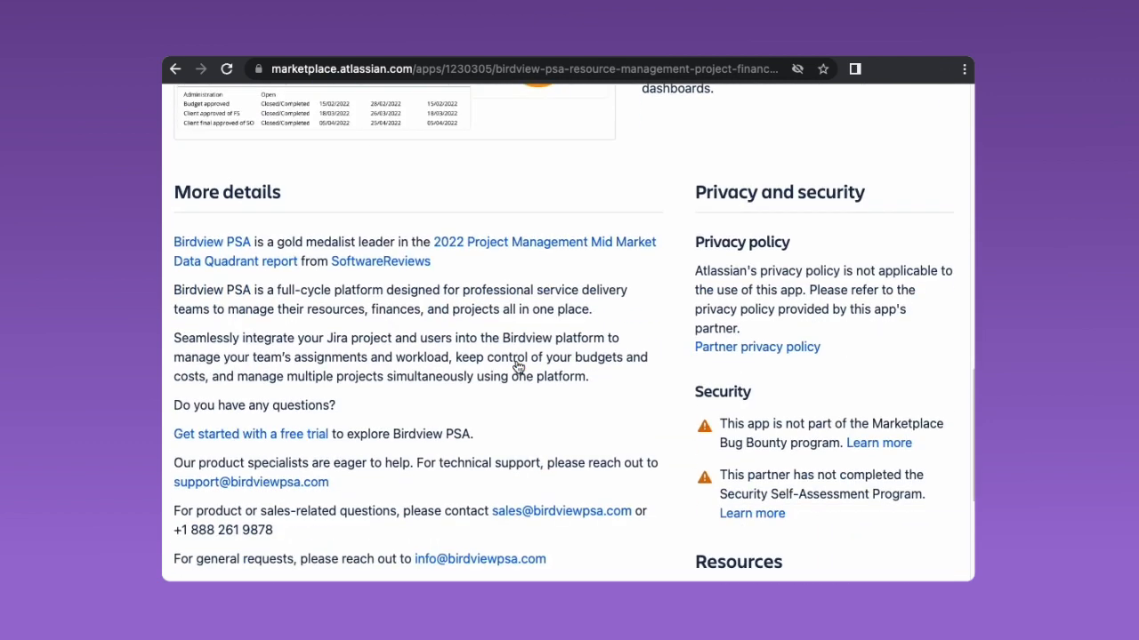
{"action": "left_click", "coordinate": [250, 434]}
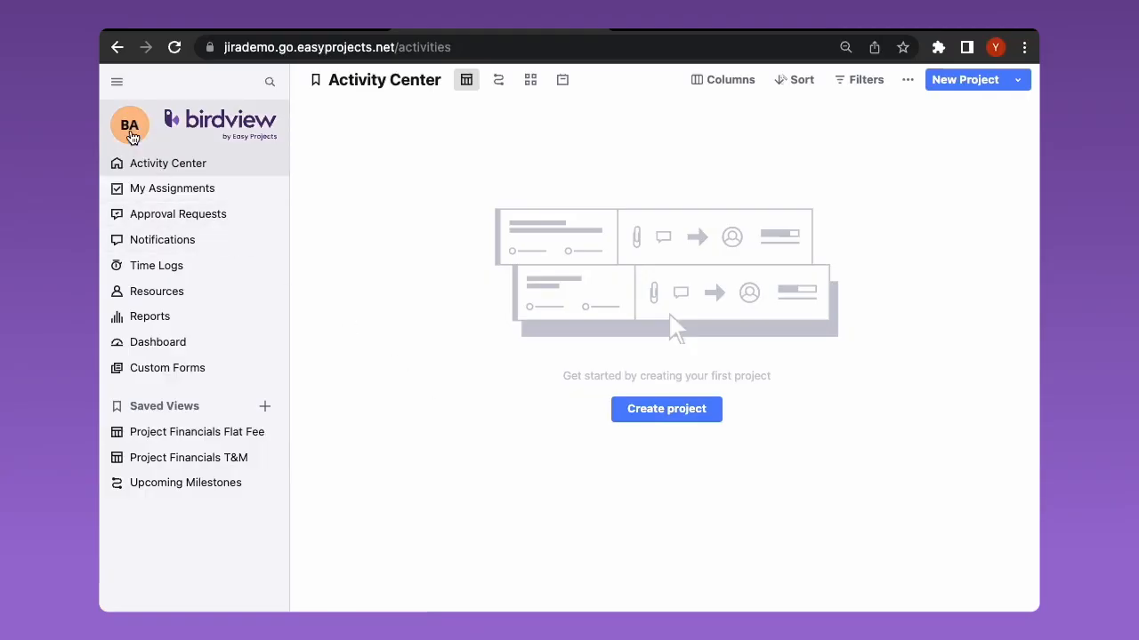
{"action": "left_click", "coordinate": [129, 125]}
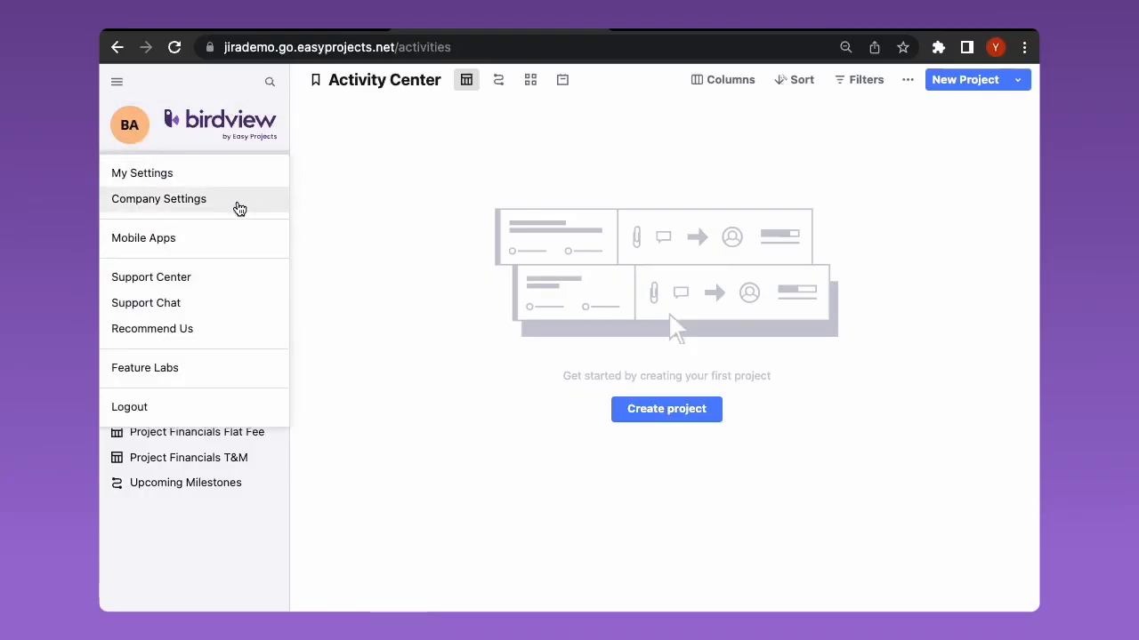
{"action": "left_click", "coordinate": [158, 199]}
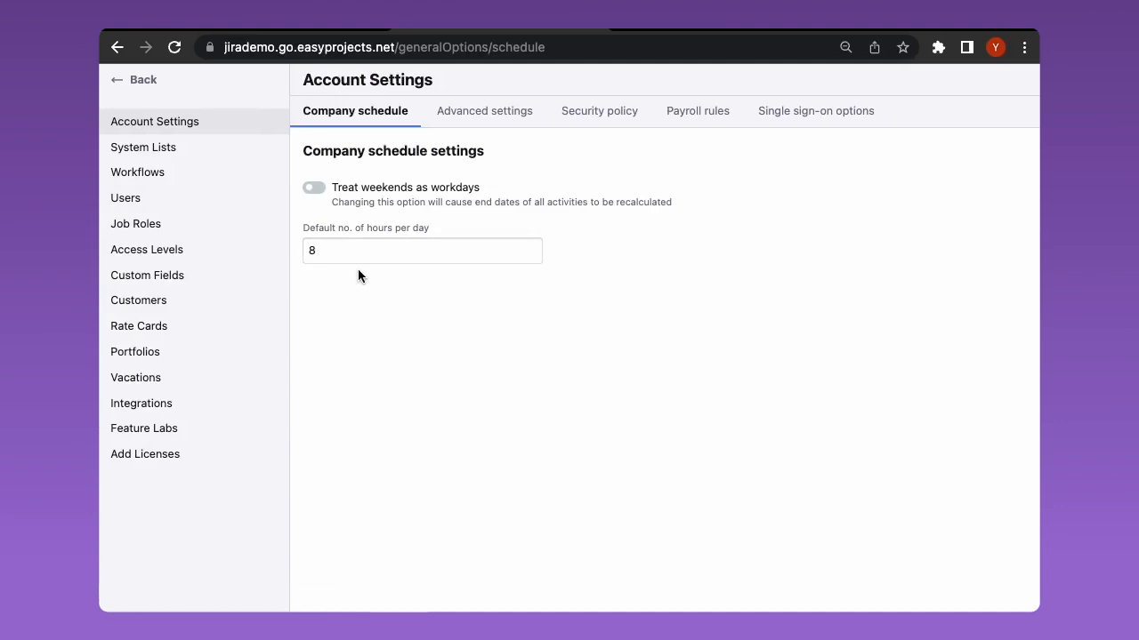
From Integrations > Manage Apps, start connecting Jira via its app card.
{"action": "left_click", "coordinate": [140, 402]}
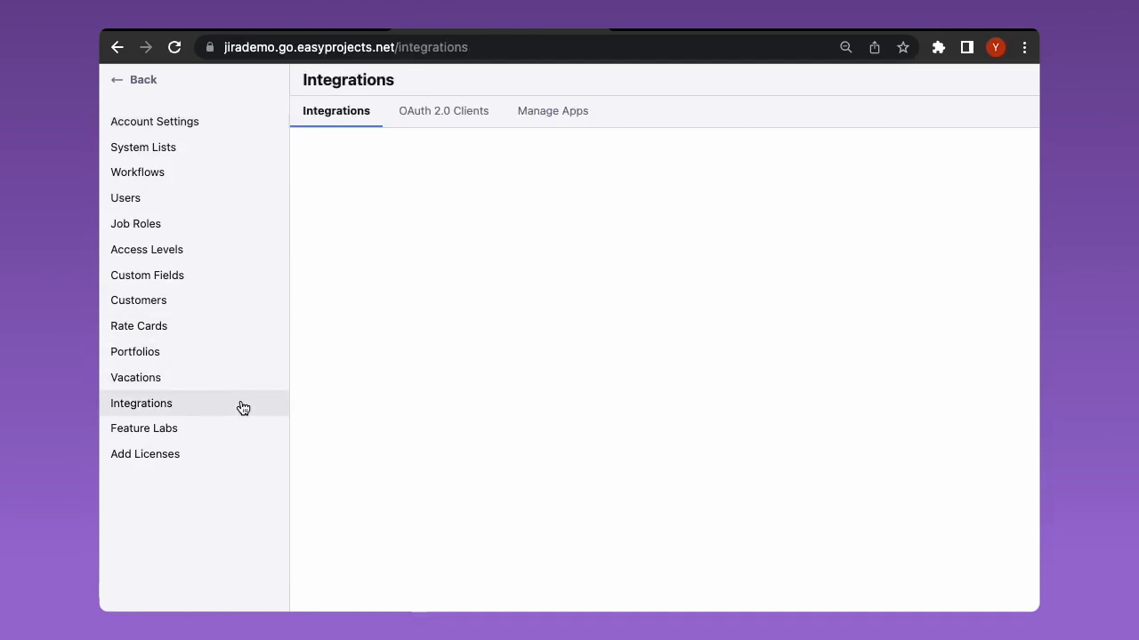
{"action": "left_click", "coordinate": [548, 110]}
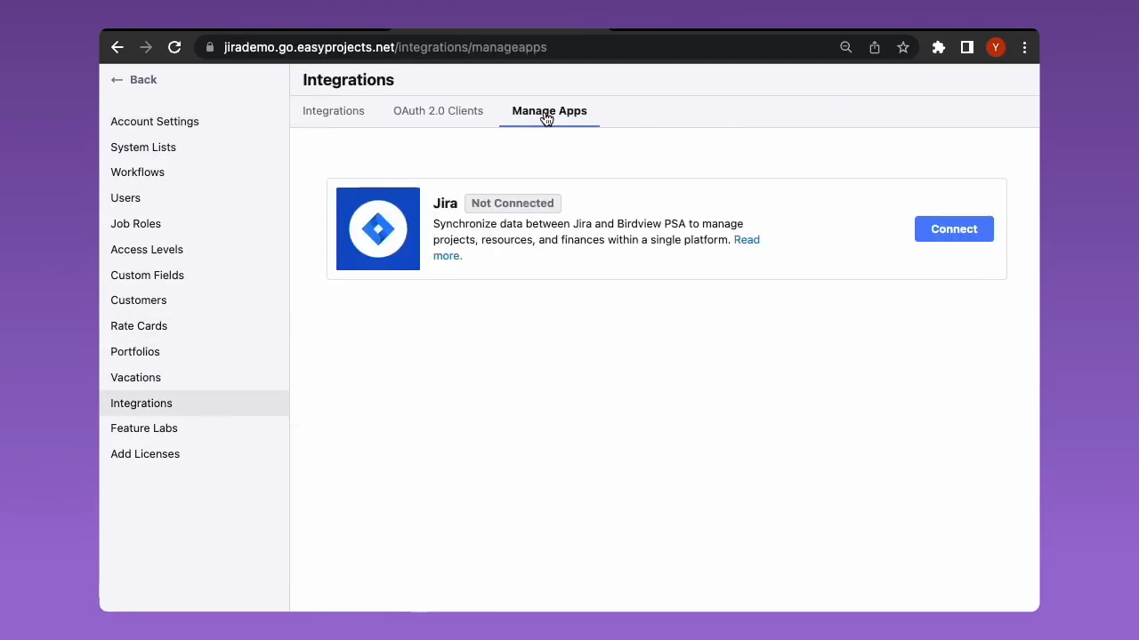
{"action": "mouse_move", "coordinate": [835, 217]}
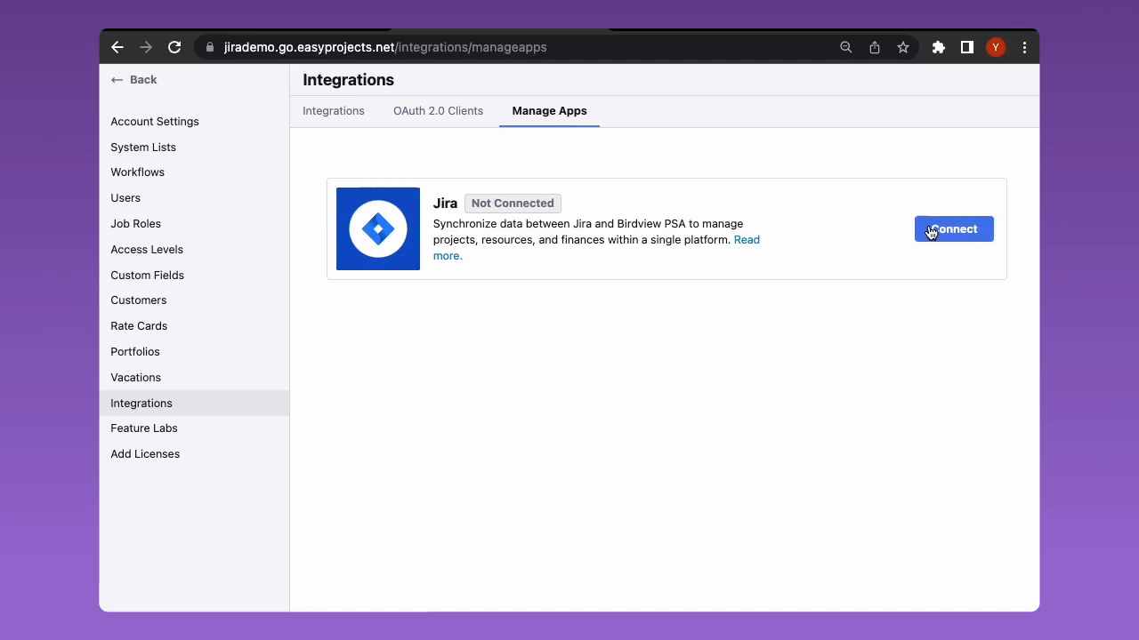
{"action": "left_click", "coordinate": [953, 228]}
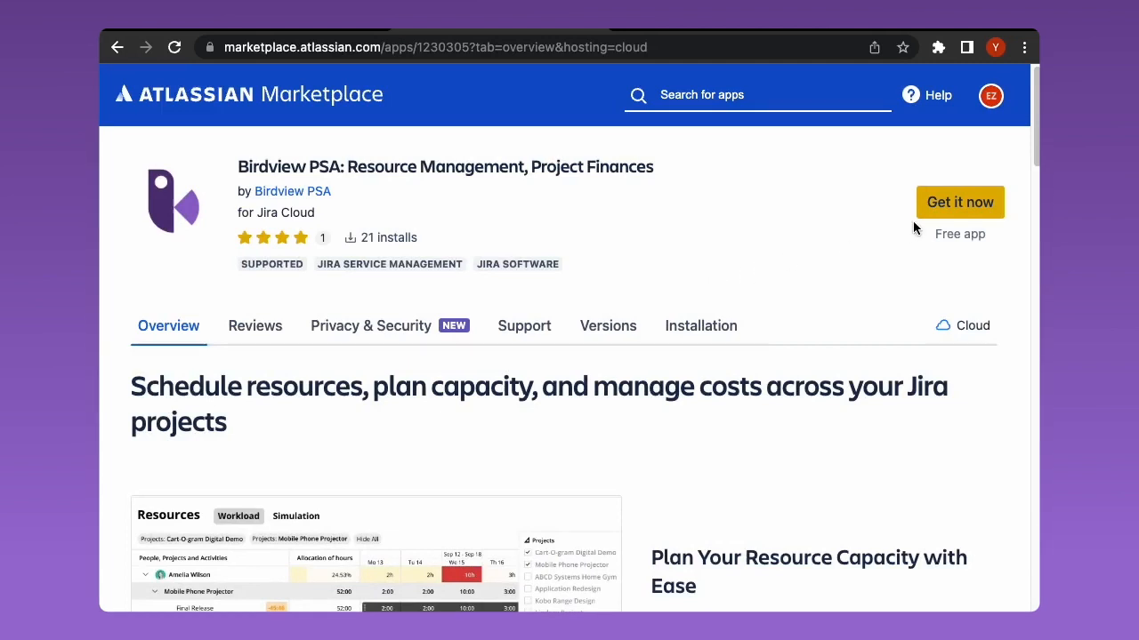
Install the Birdview PSA Marketplace app on the birdviewpsa-demo site.
{"action": "left_click", "coordinate": [961, 203]}
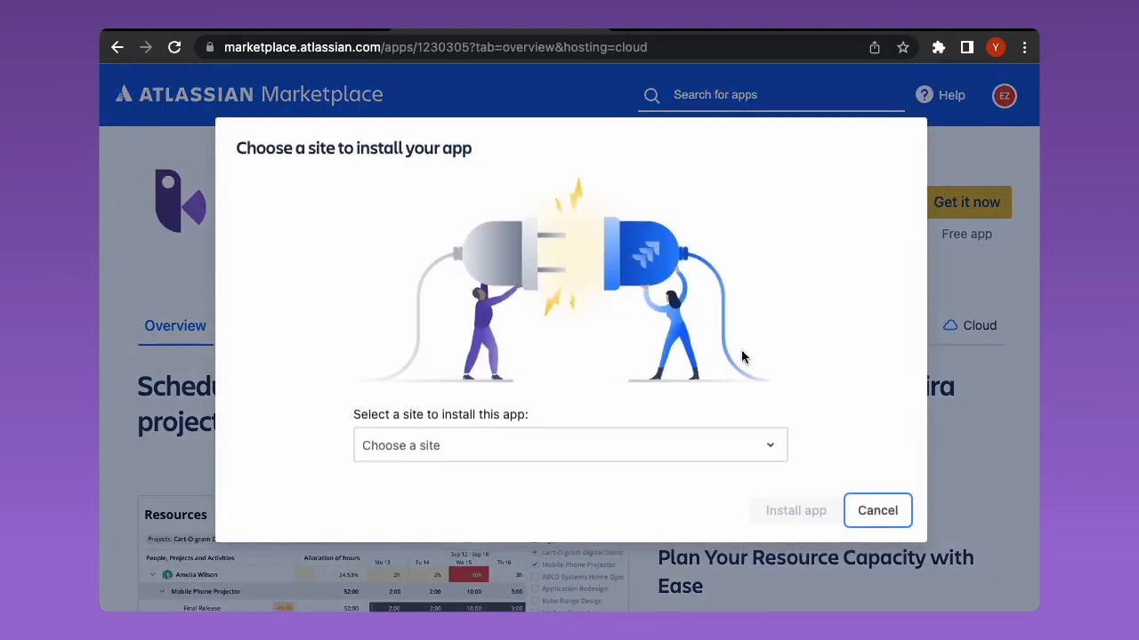
{"action": "left_click", "coordinate": [570, 445]}
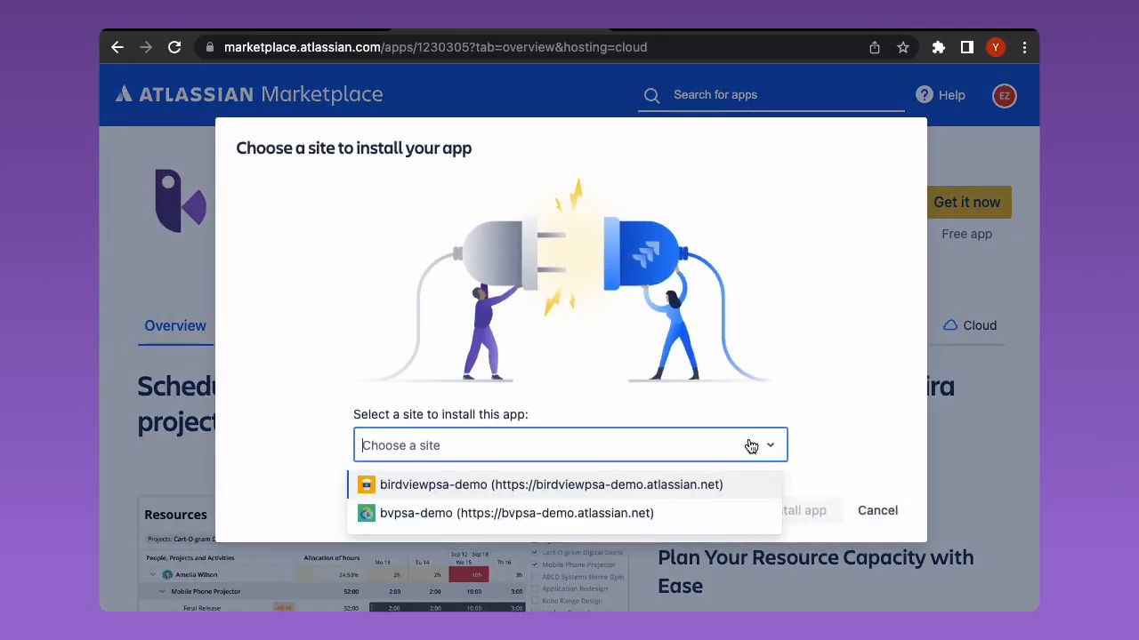
{"action": "left_click", "coordinate": [549, 484]}
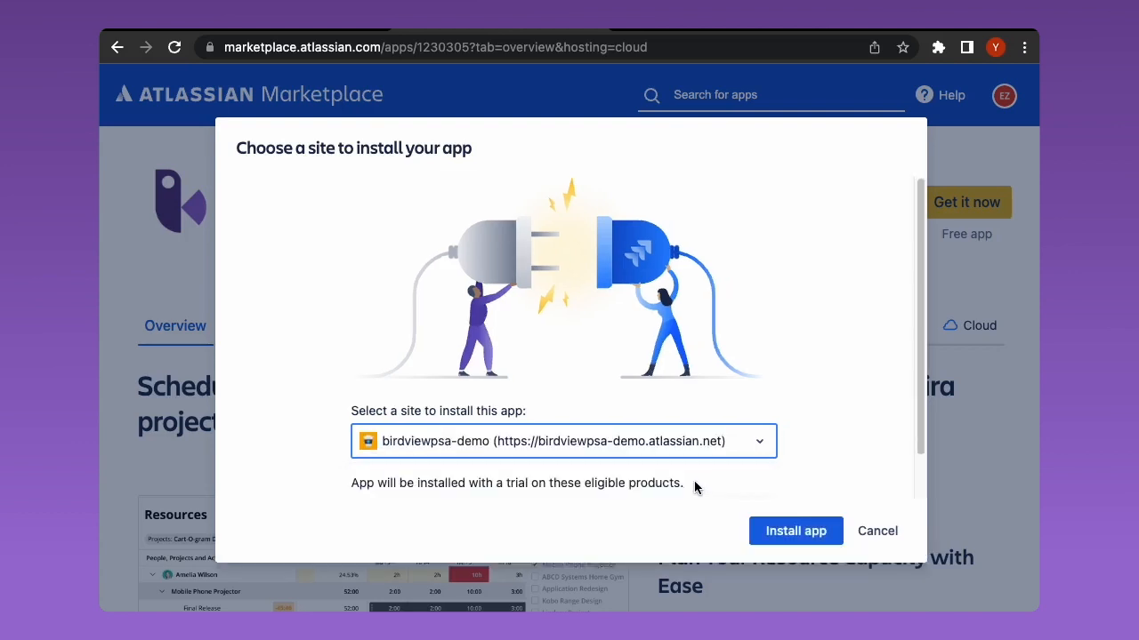
{"action": "left_click", "coordinate": [793, 530]}
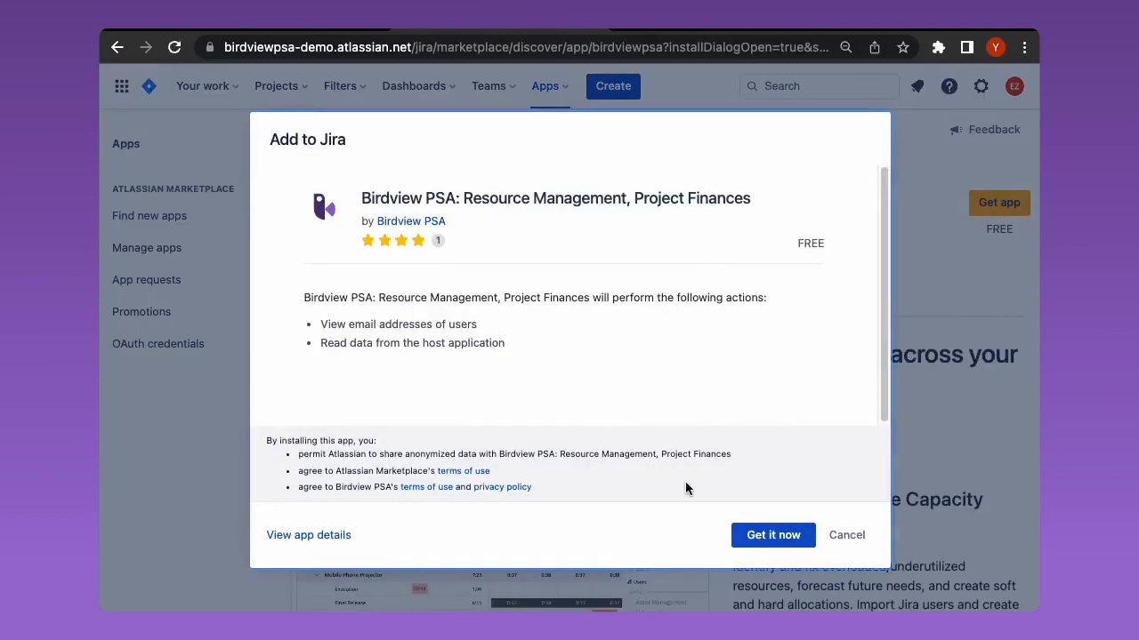
Add Birdview PSA to Jira and continue from Configure to the Birdview account name prompt.
{"action": "left_click", "coordinate": [772, 534]}
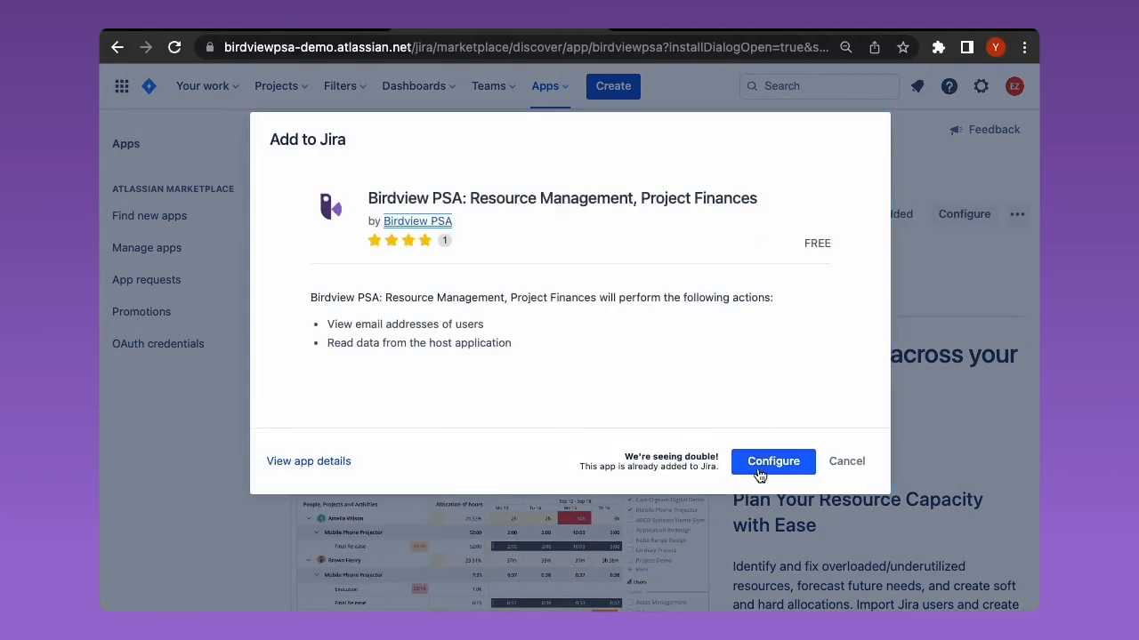
{"action": "left_click", "coordinate": [772, 461]}
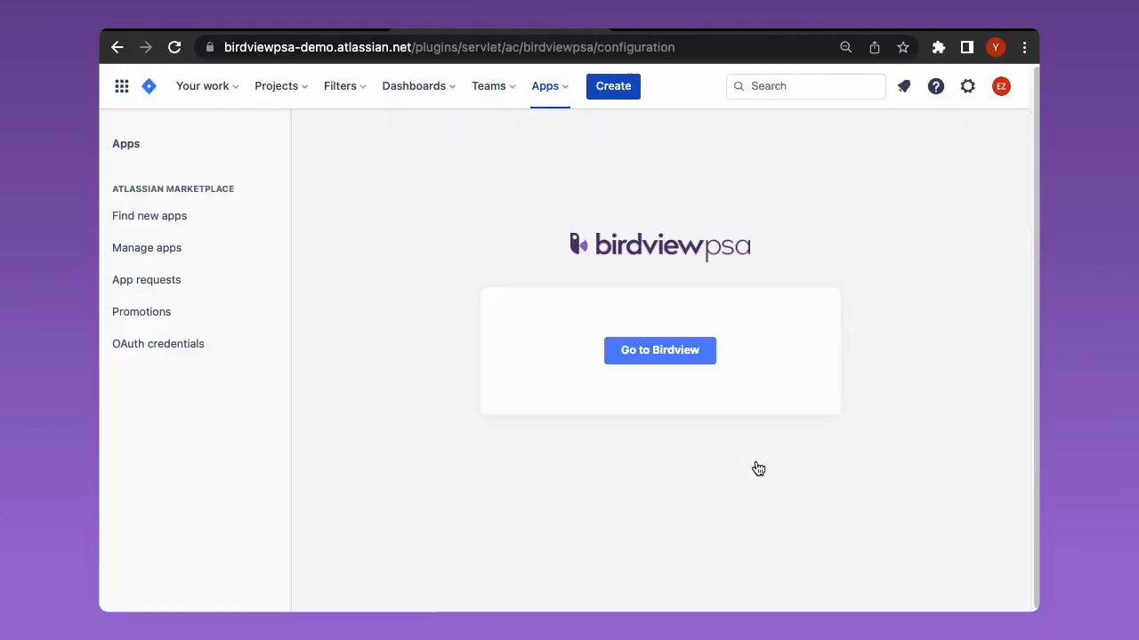
{"action": "left_click", "coordinate": [658, 349]}
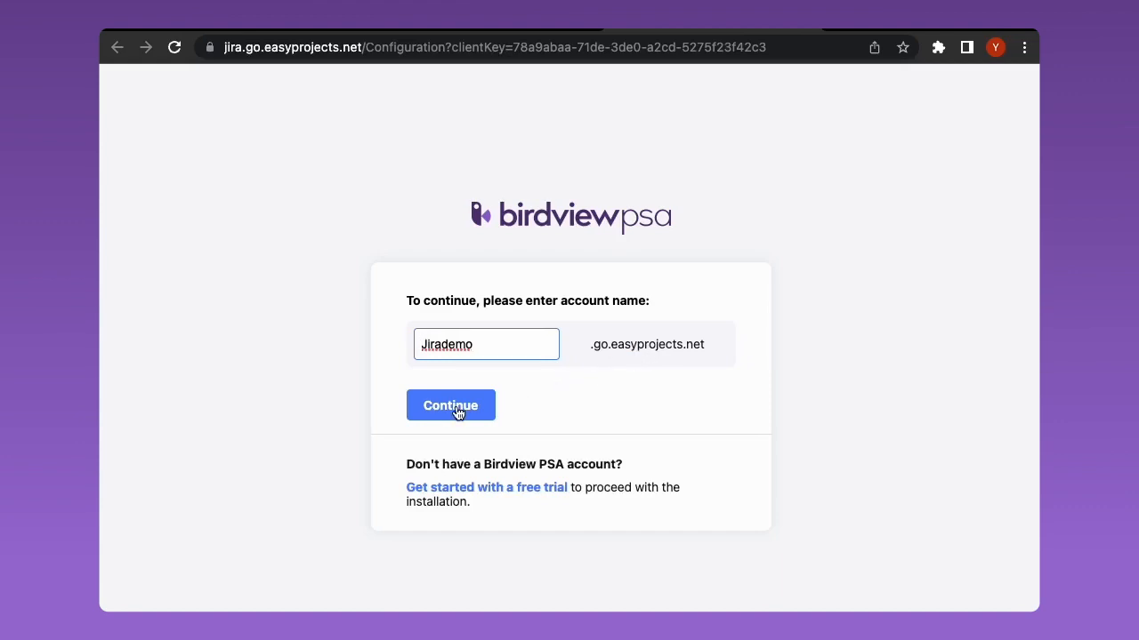
Link the Jirademo account and select the Bailis Mercury PRF – BAY223 project to sync.
{"action": "left_click", "coordinate": [450, 406]}
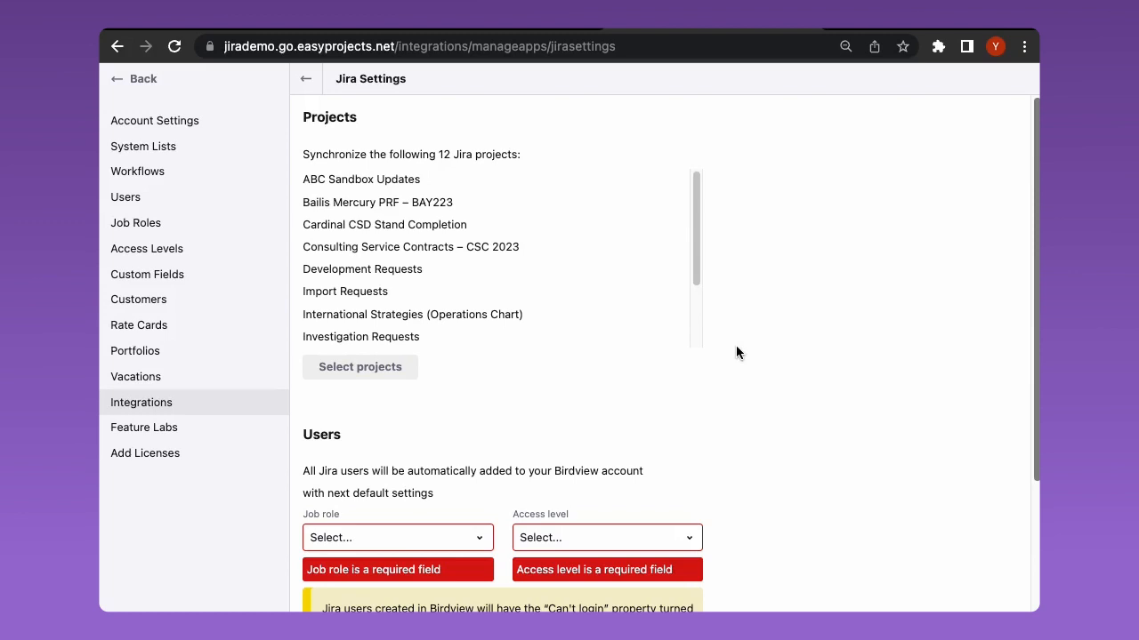
{"action": "mouse_move", "coordinate": [509, 306]}
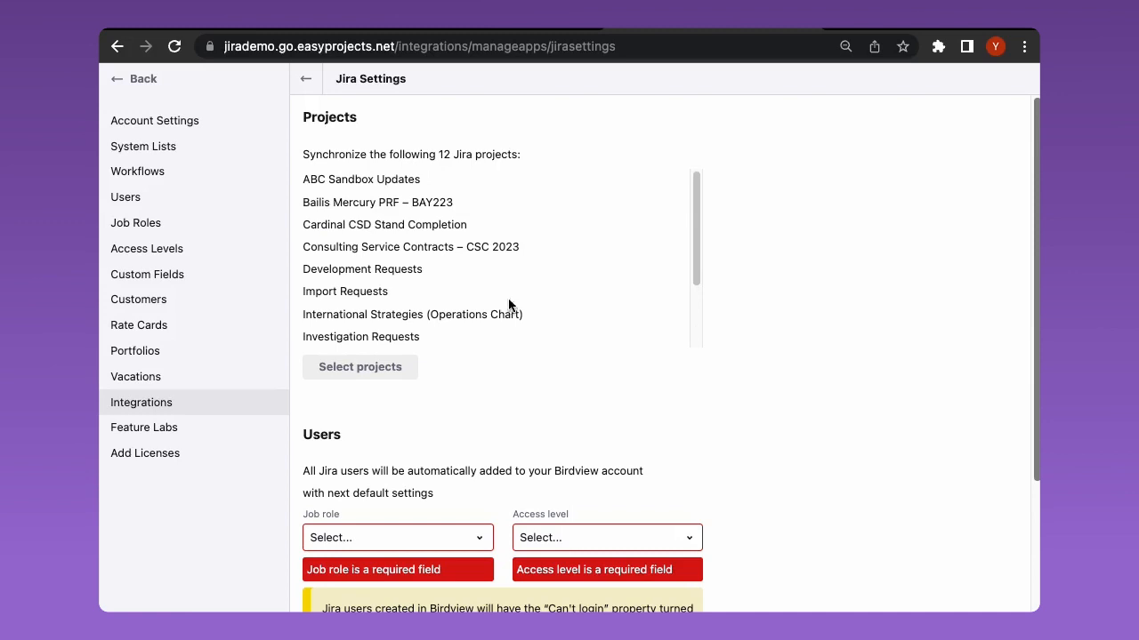
{"action": "left_click", "coordinate": [360, 366]}
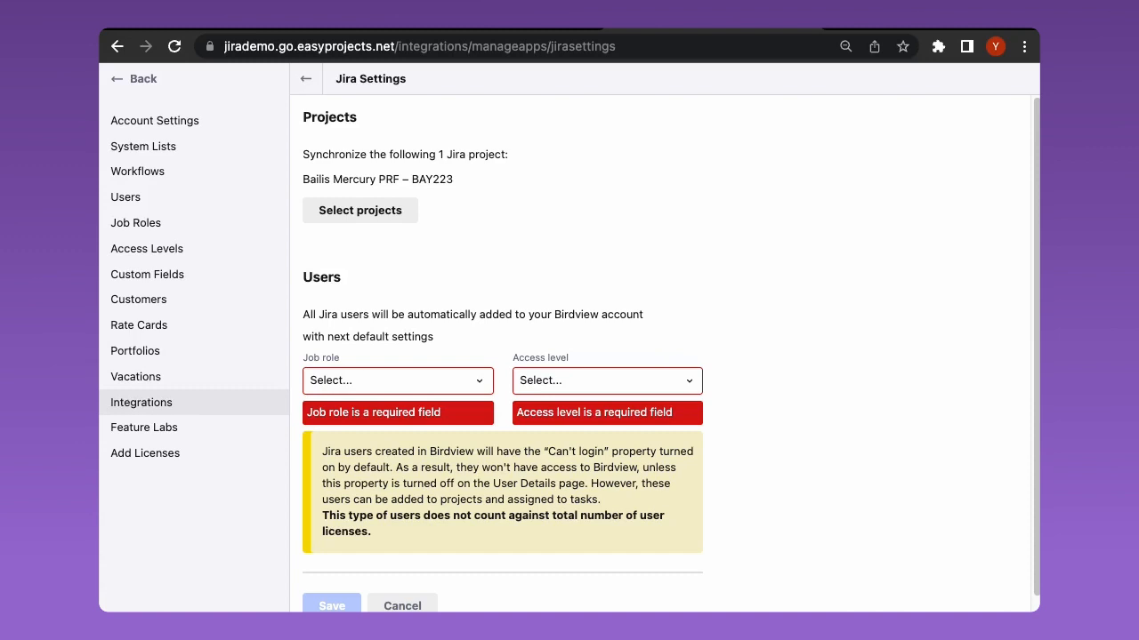
Give Jira users the Project Manager role with Administrator access and save the settings.
{"action": "left_click", "coordinate": [397, 381]}
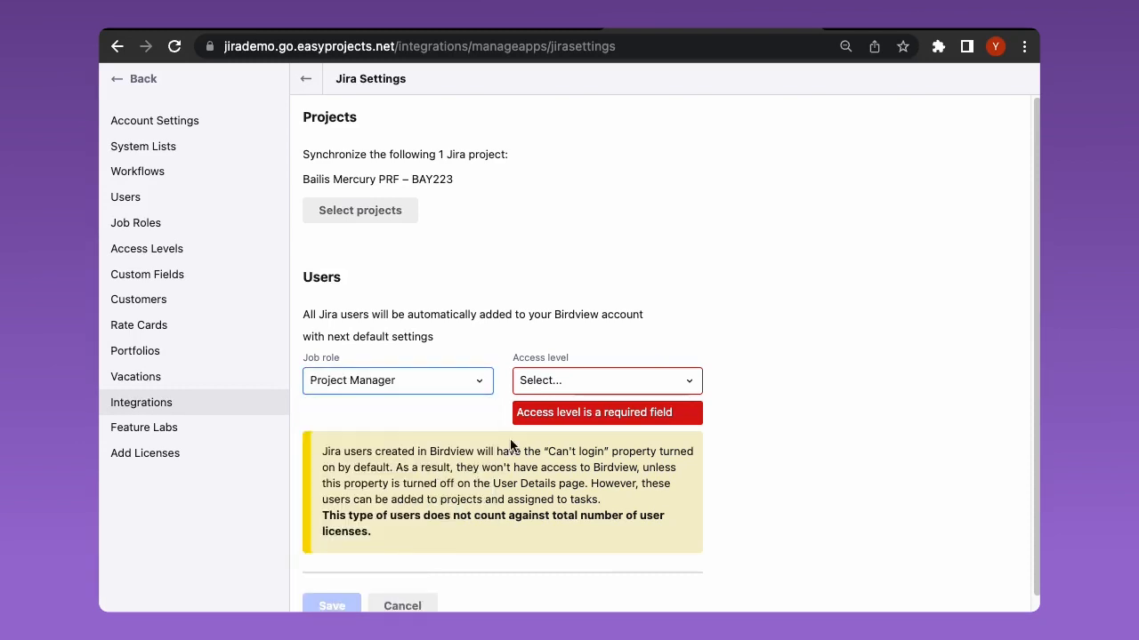
{"action": "left_click", "coordinate": [604, 381]}
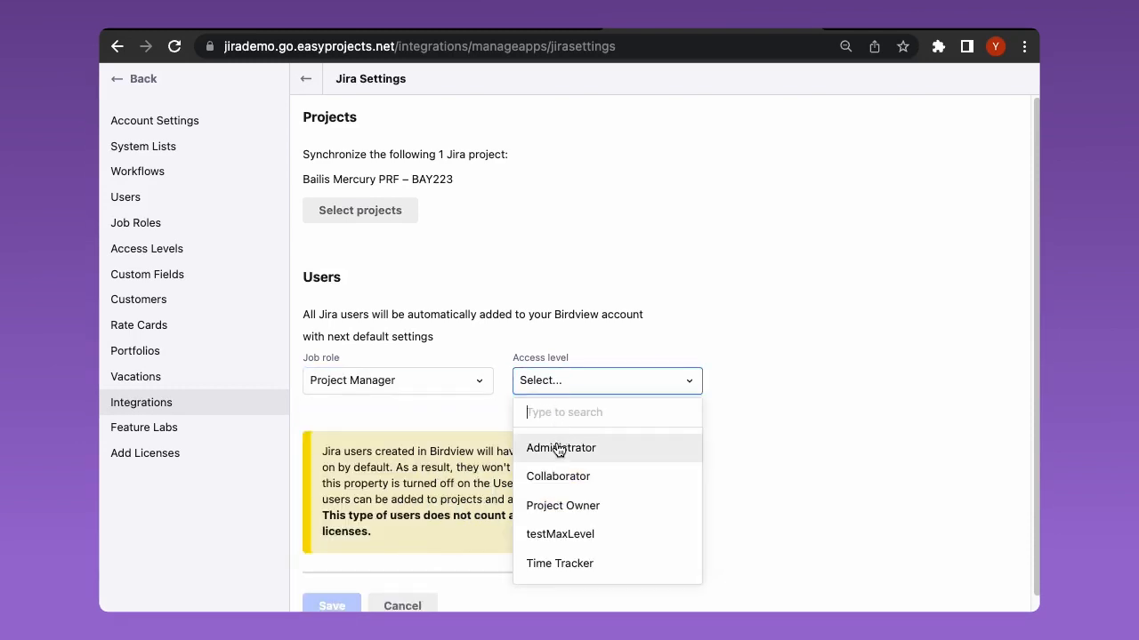
{"action": "left_click", "coordinate": [560, 449]}
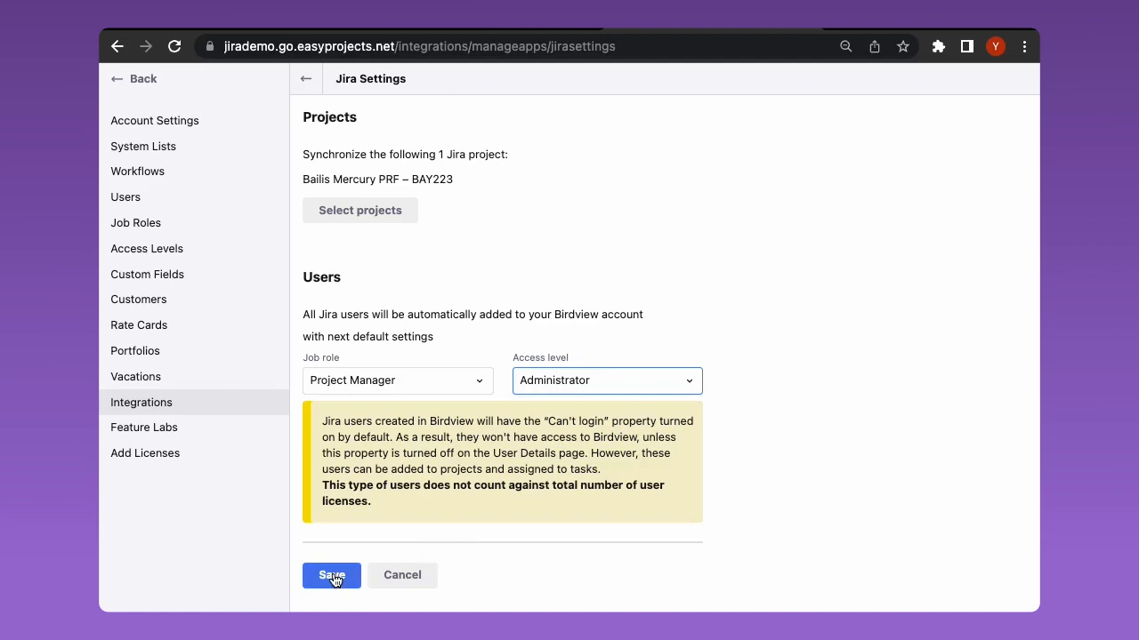
{"action": "left_click", "coordinate": [331, 575]}
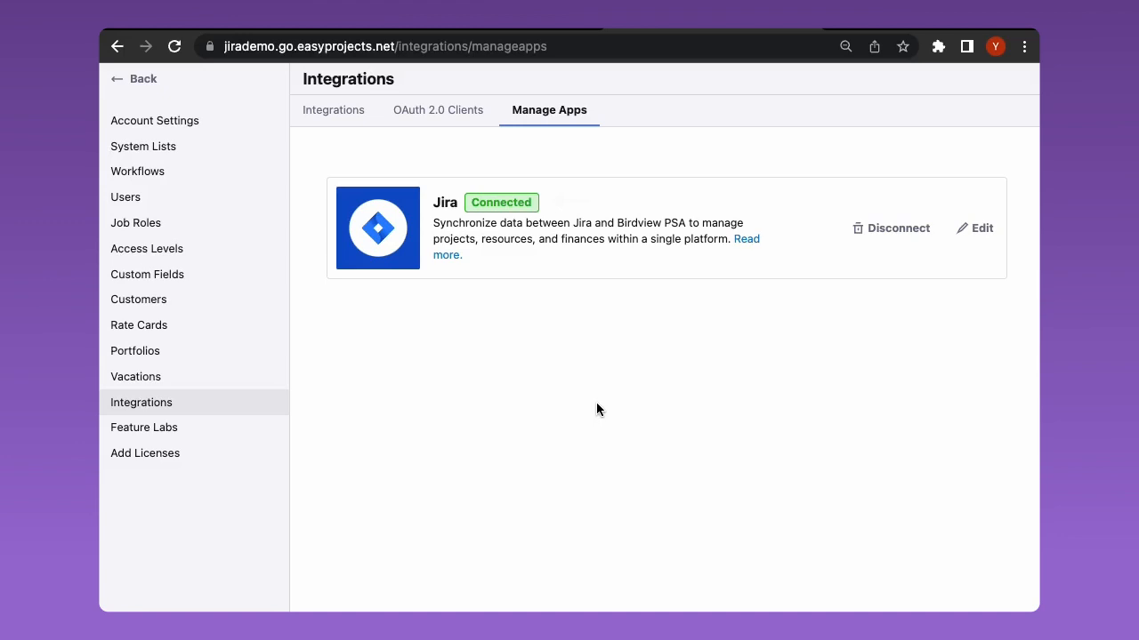
{"action": "mouse_move", "coordinate": [961, 256]}
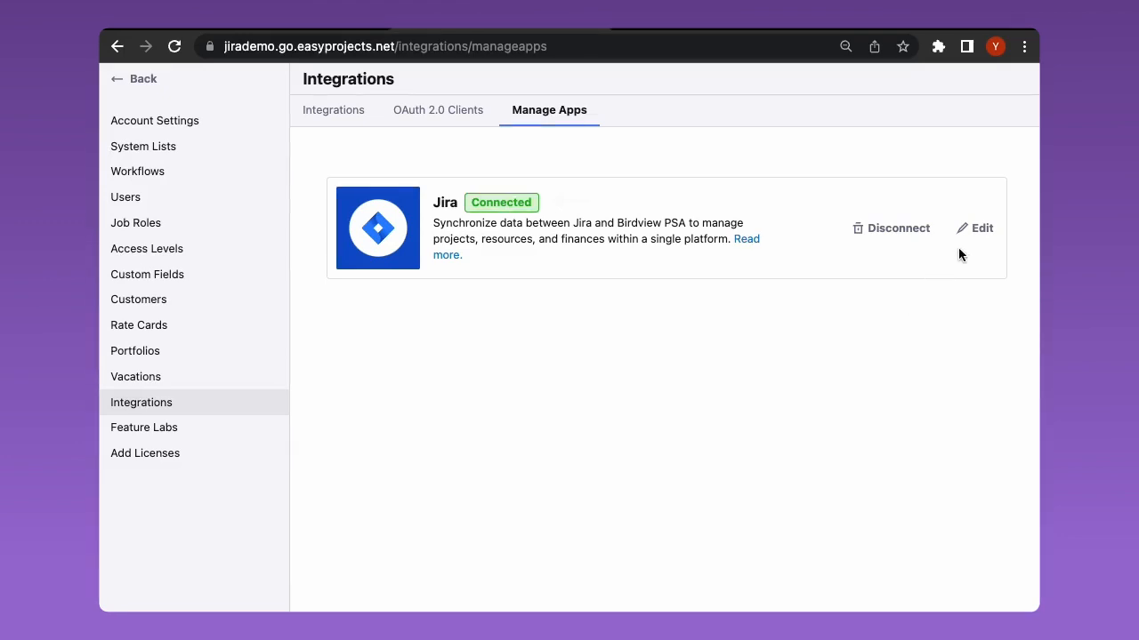
From the Jira card's Edit settings, open the Bailis Mercury PRF – BAY223 project details.
{"action": "left_click", "coordinate": [975, 228]}
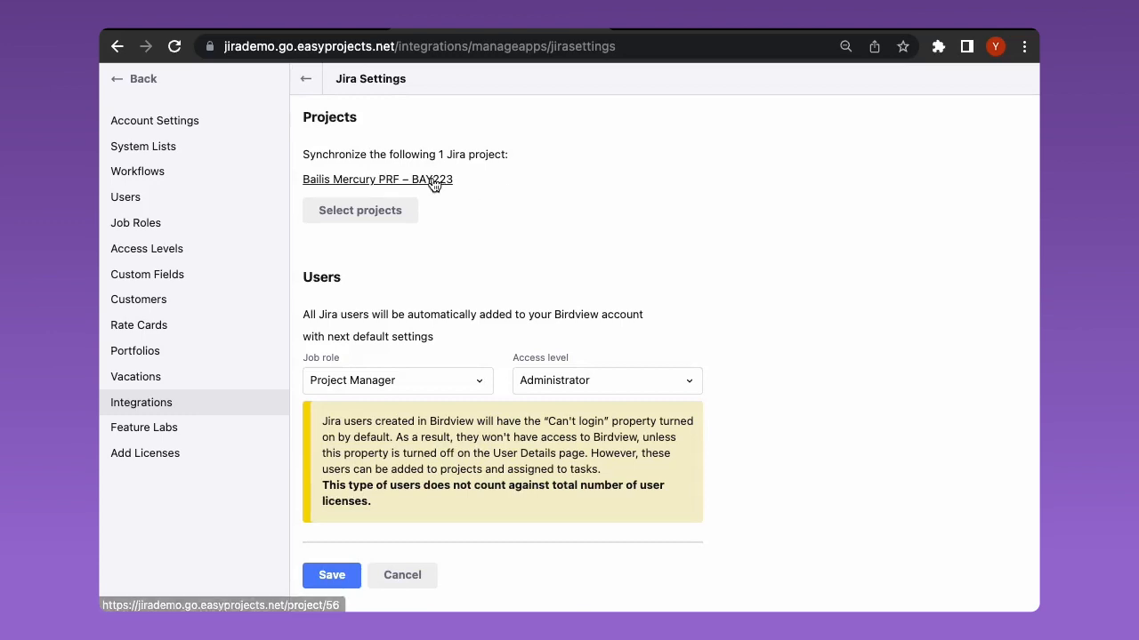
{"action": "left_click", "coordinate": [377, 178]}
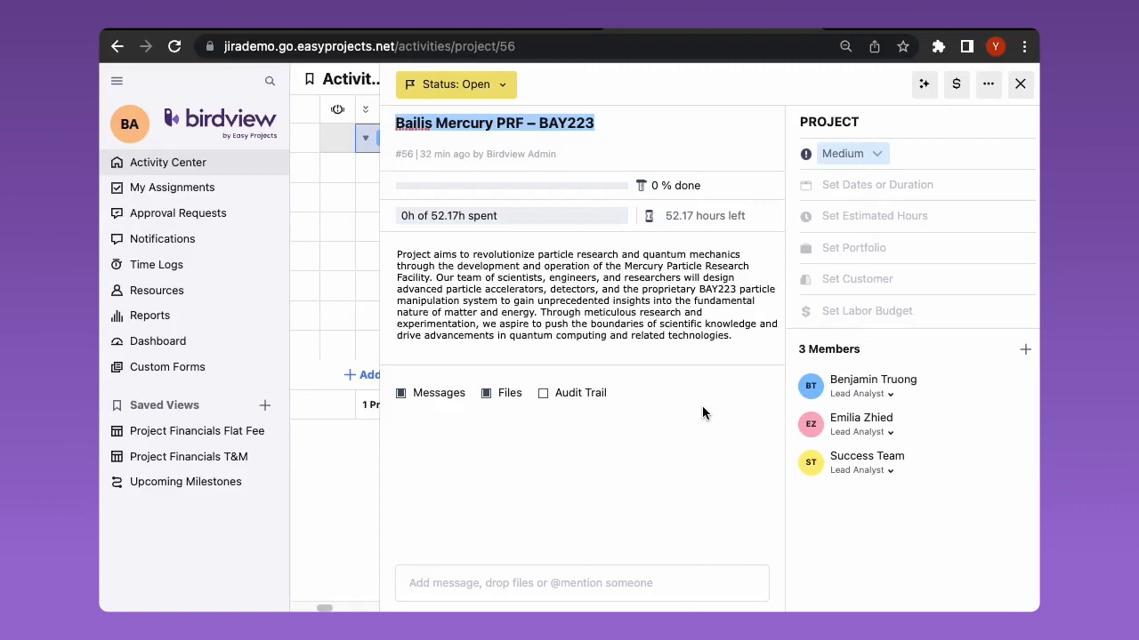
Expand Analyse perfomance and Daily meeting subtasks and view the first daily meeting's details.
{"action": "left_click", "coordinate": [1021, 84]}
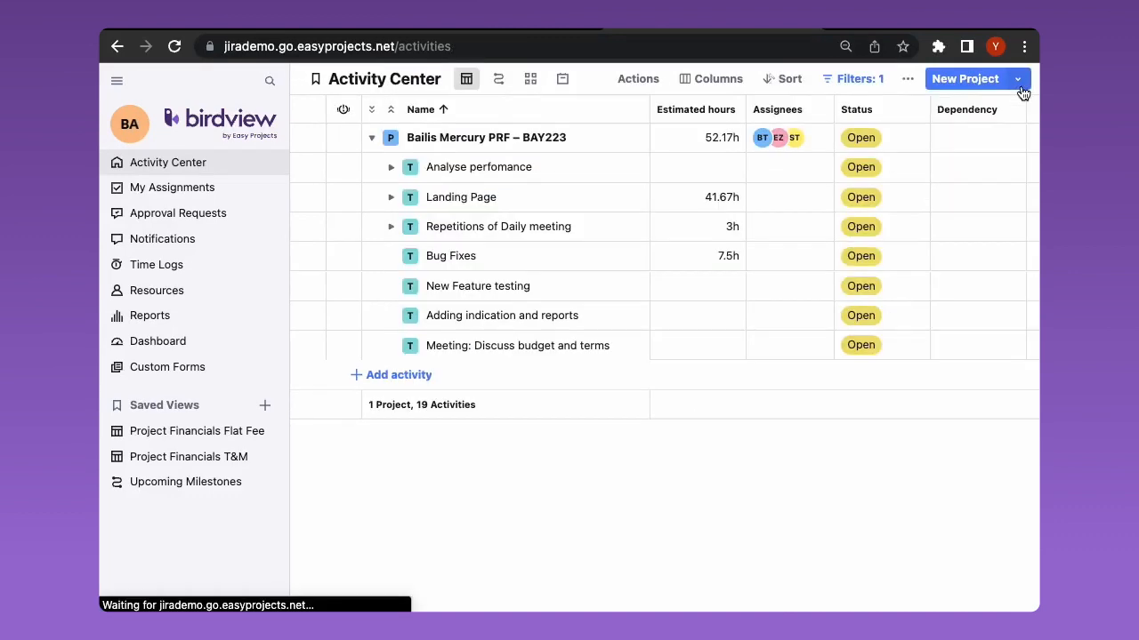
{"action": "mouse_move", "coordinate": [473, 149]}
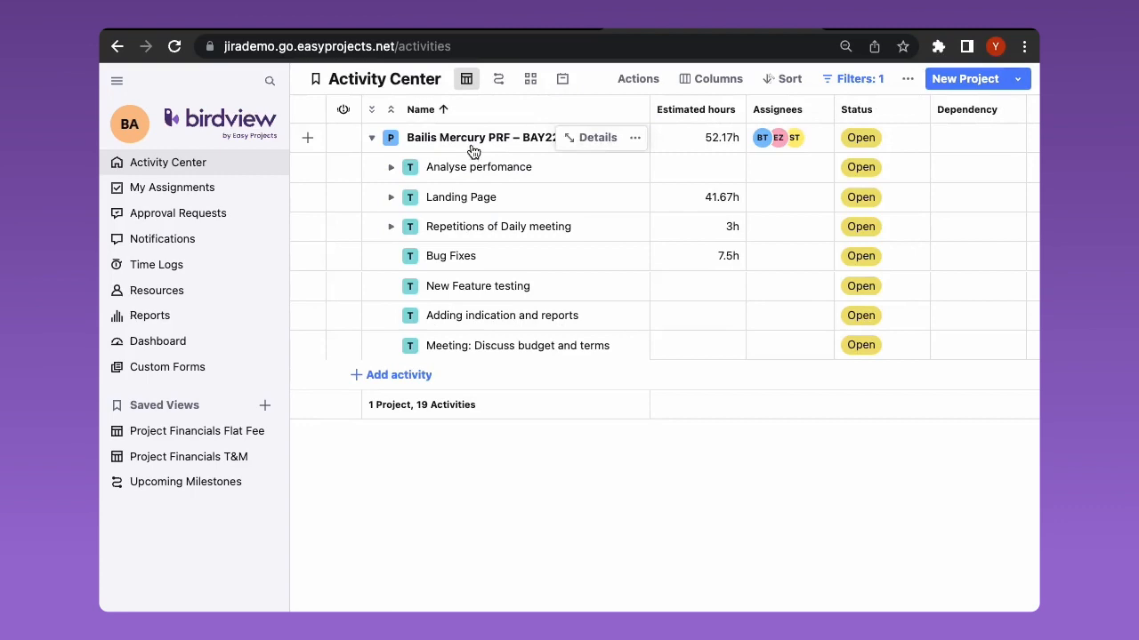
{"action": "mouse_move", "coordinate": [393, 174]}
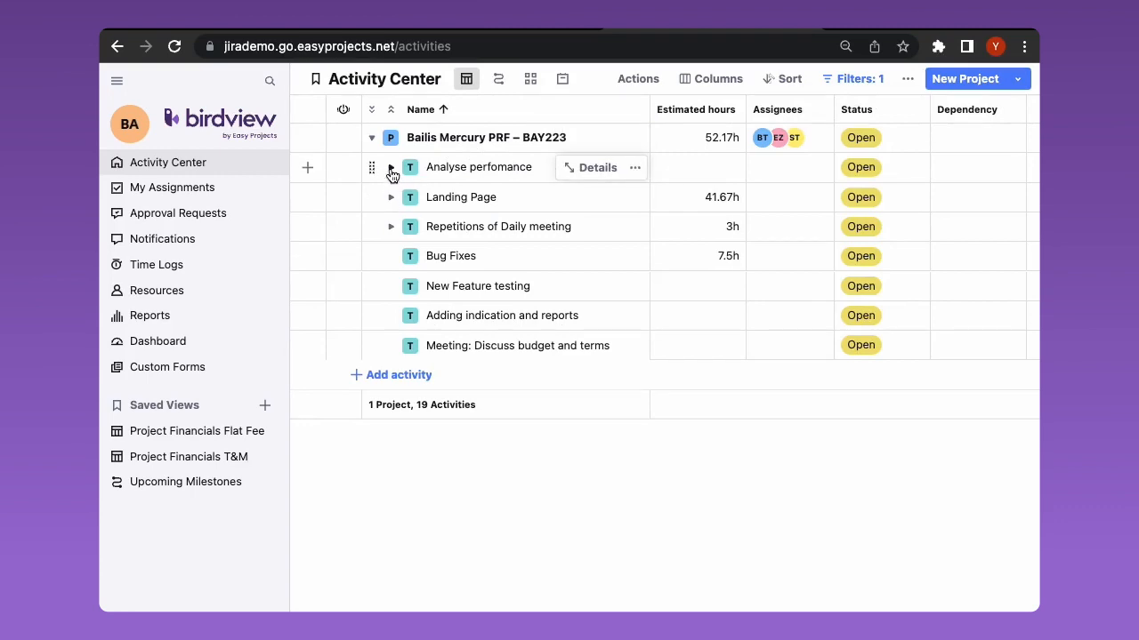
{"action": "left_click", "coordinate": [392, 167]}
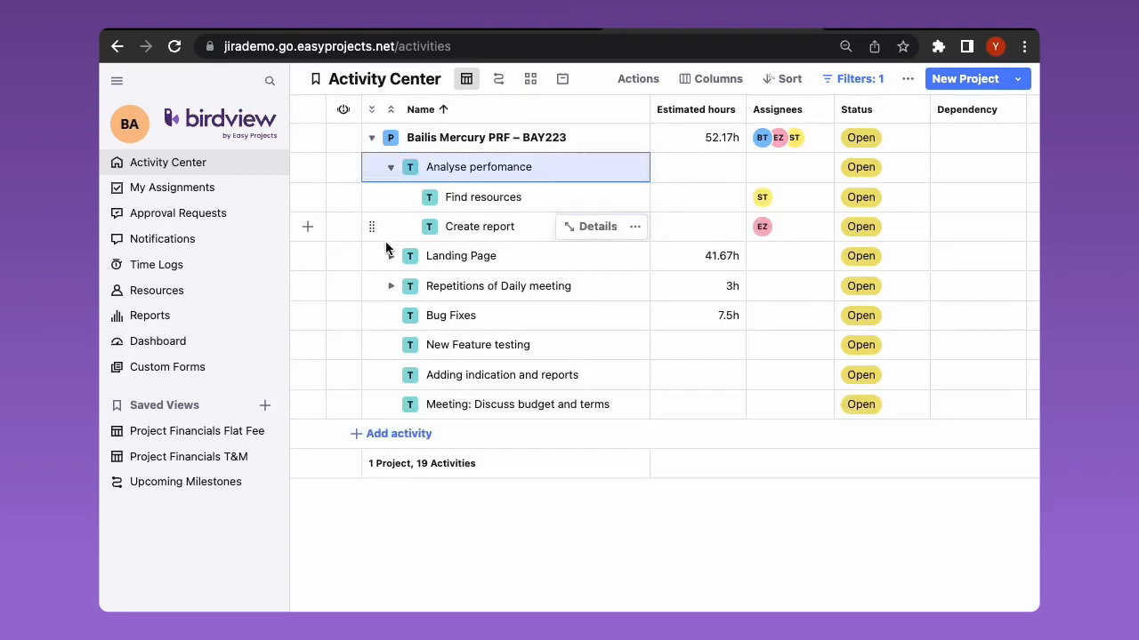
{"action": "left_click", "coordinate": [392, 284]}
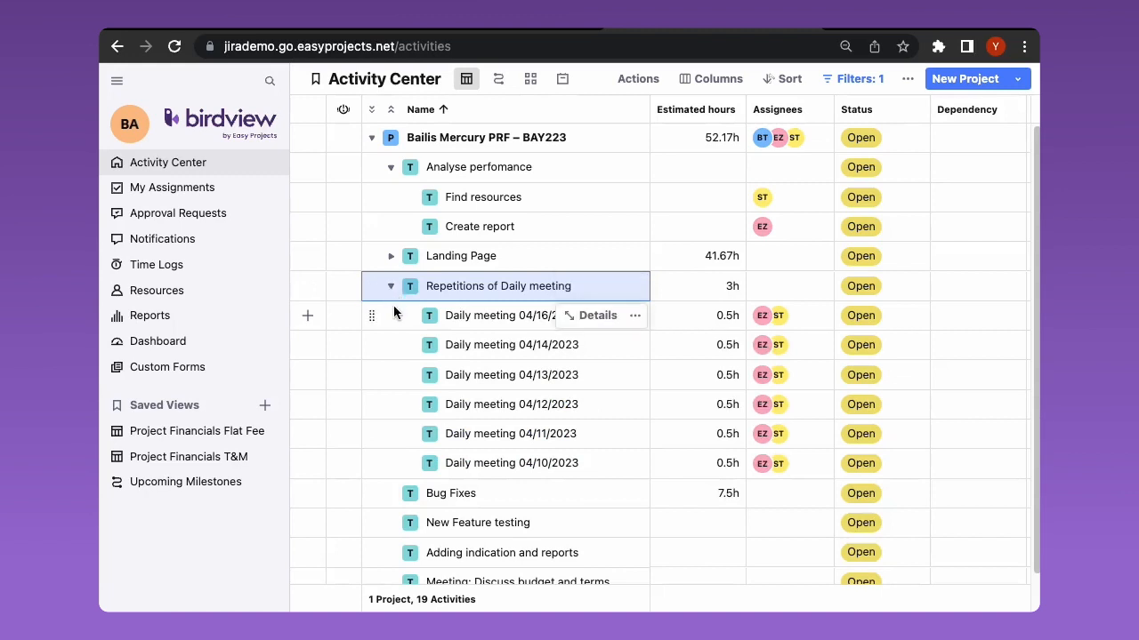
{"action": "left_click", "coordinate": [598, 315]}
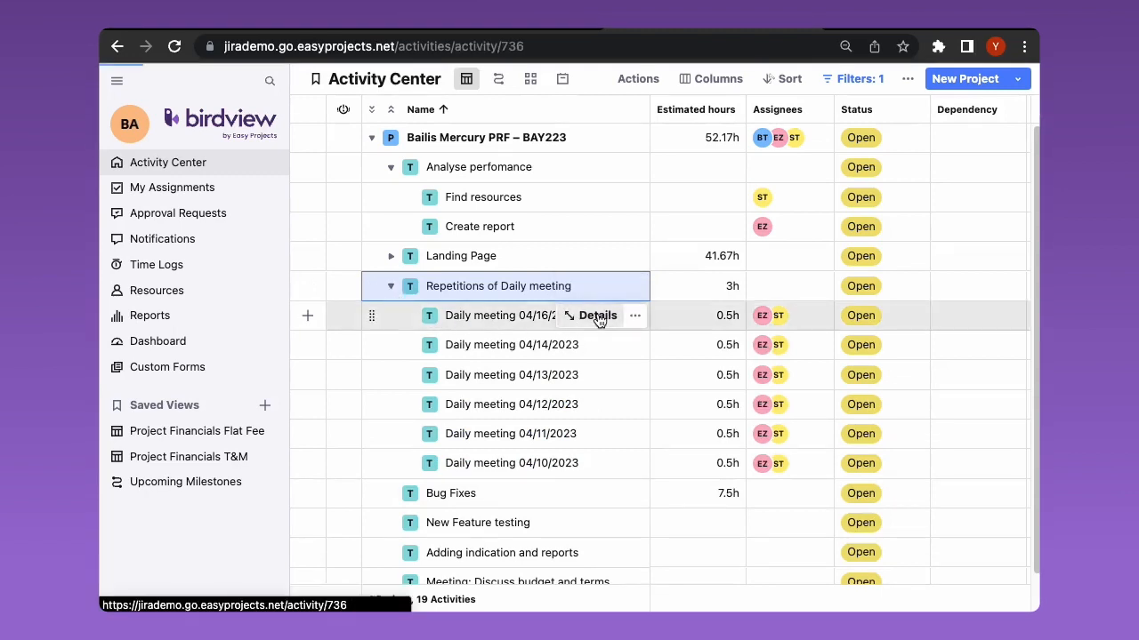
{"action": "left_click", "coordinate": [598, 315]}
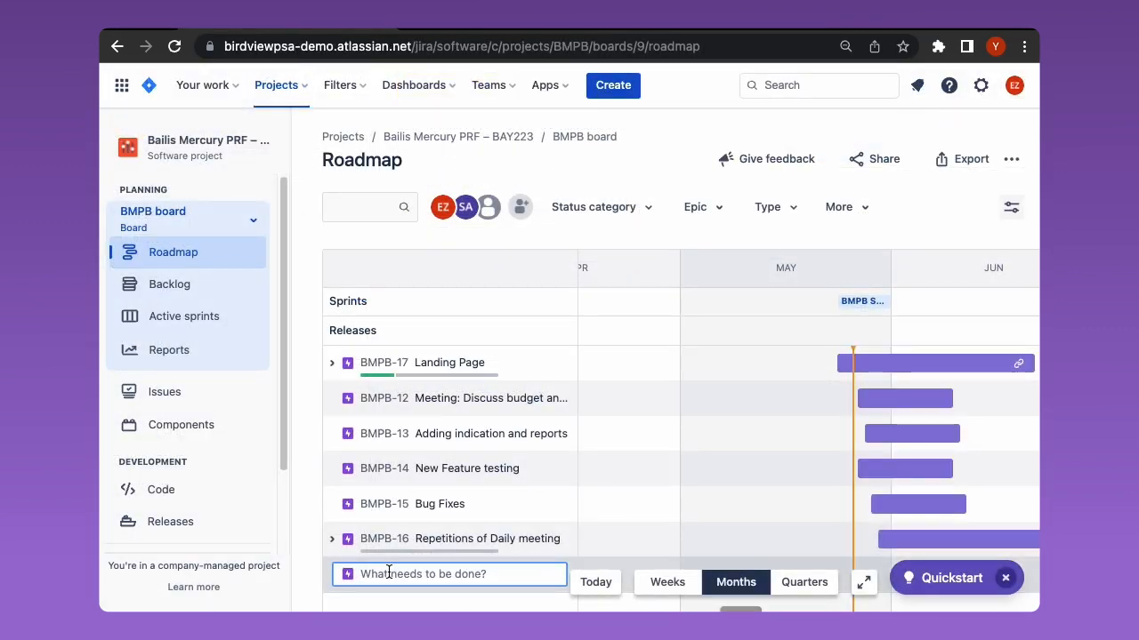
Create a Publish issue in Jira's Roadmap.
{"action": "type", "text": "Publish"}
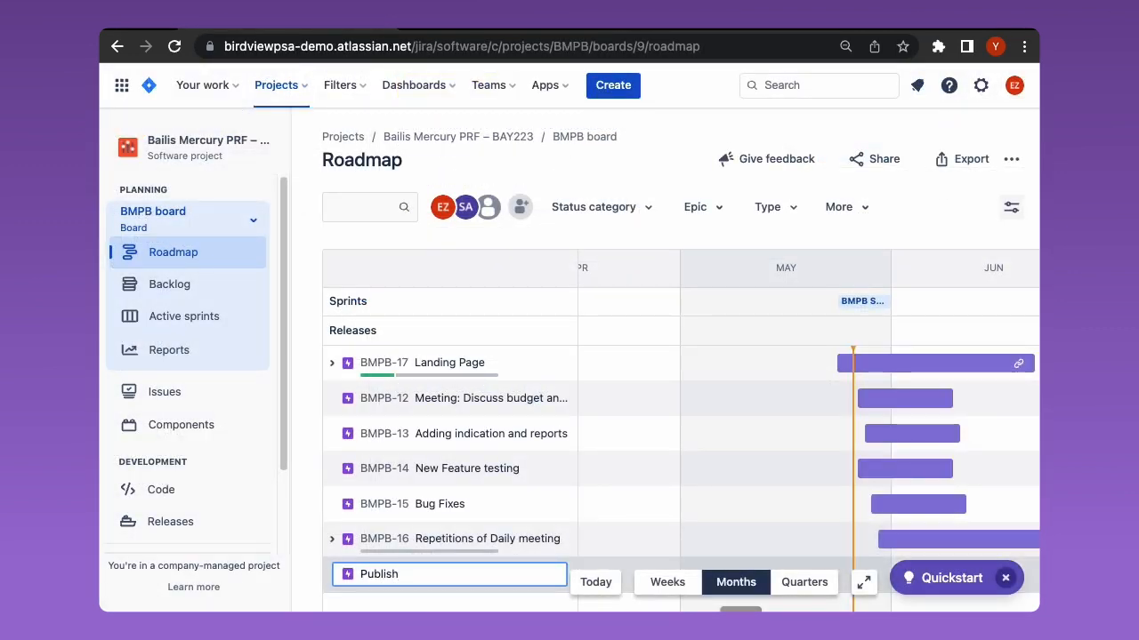
{"action": "key", "text": "Return"}
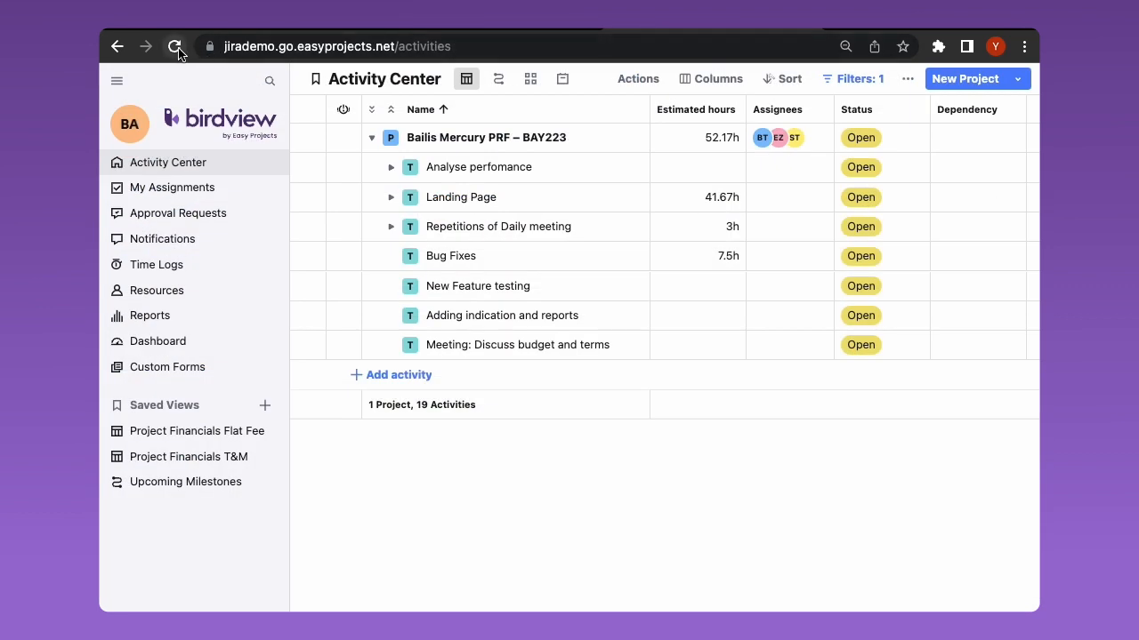
Reload the Activity Center to check for newly synced tasks.
{"action": "left_click", "coordinate": [174, 46]}
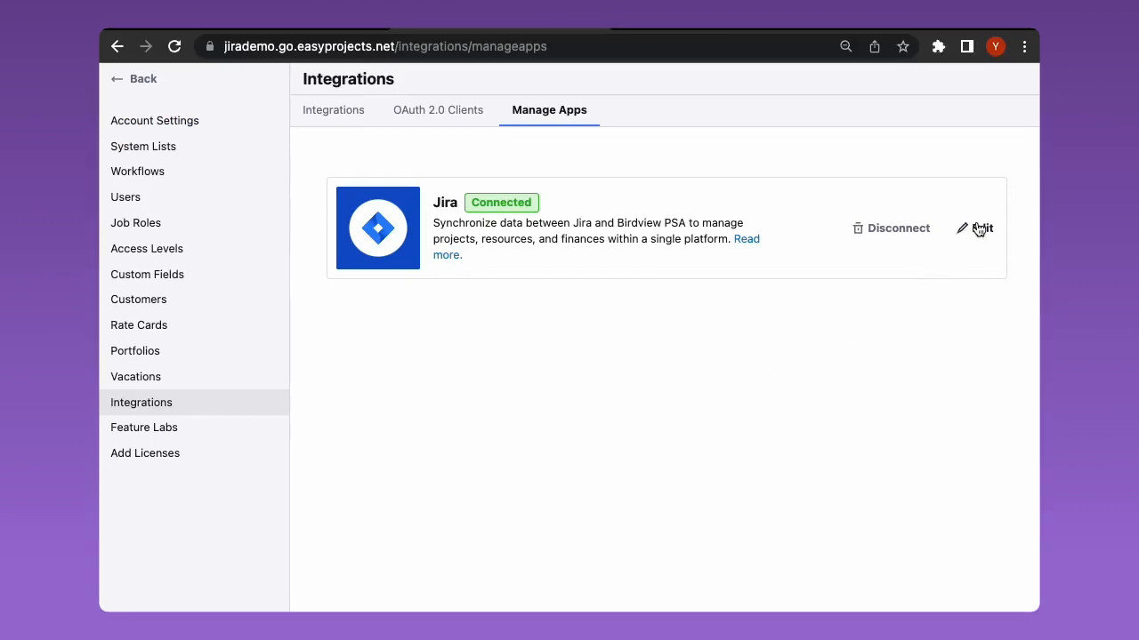
Add ABC Sandbox Updates to the synced projects and include it in the Activity Center project filter.
{"action": "left_click", "coordinate": [979, 227]}
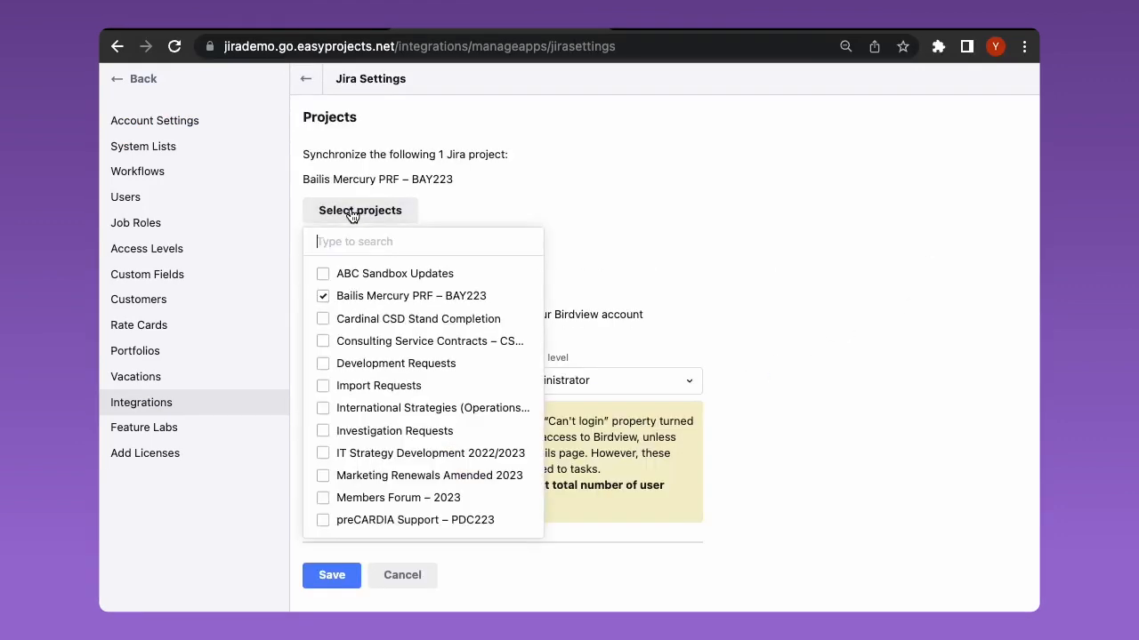
{"action": "left_click", "coordinate": [324, 274]}
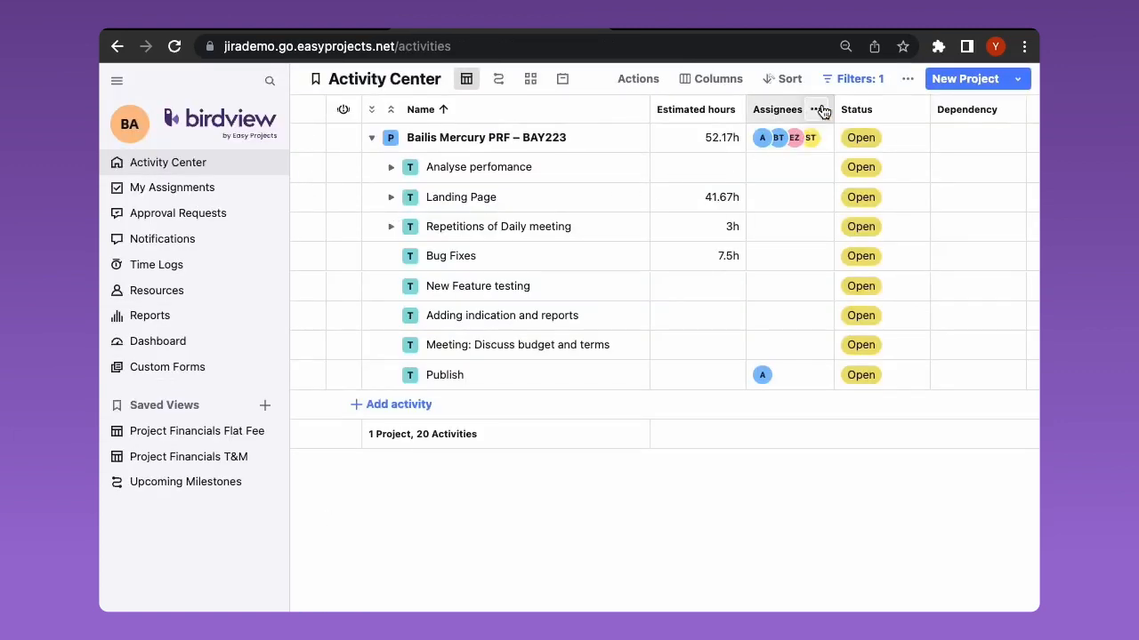
{"action": "left_click", "coordinate": [850, 78]}
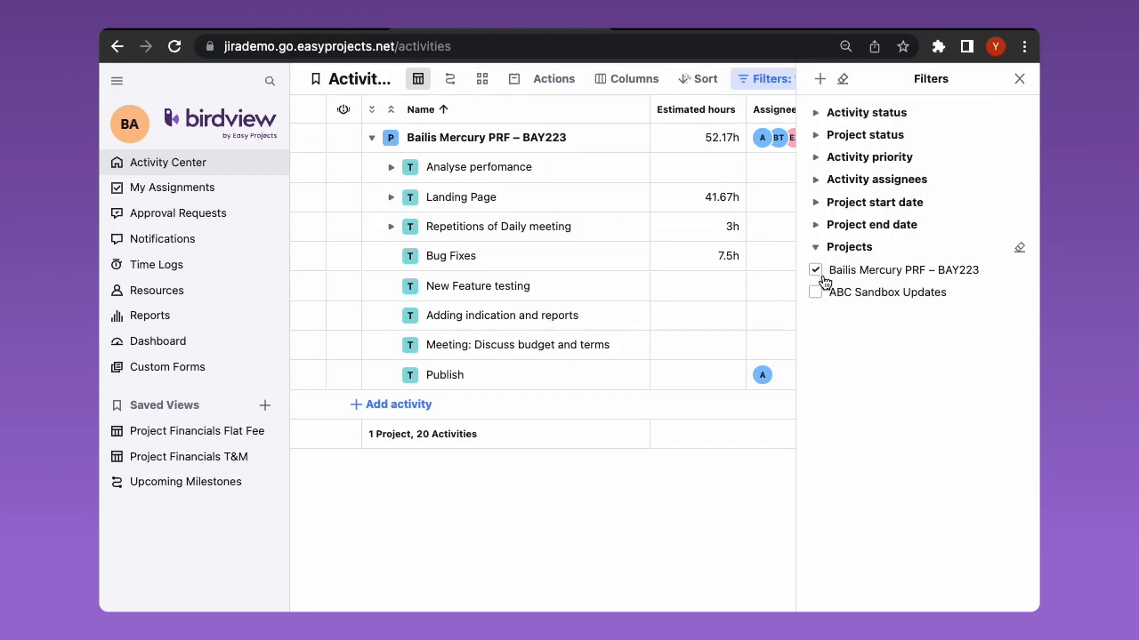
{"action": "left_click", "coordinate": [815, 292]}
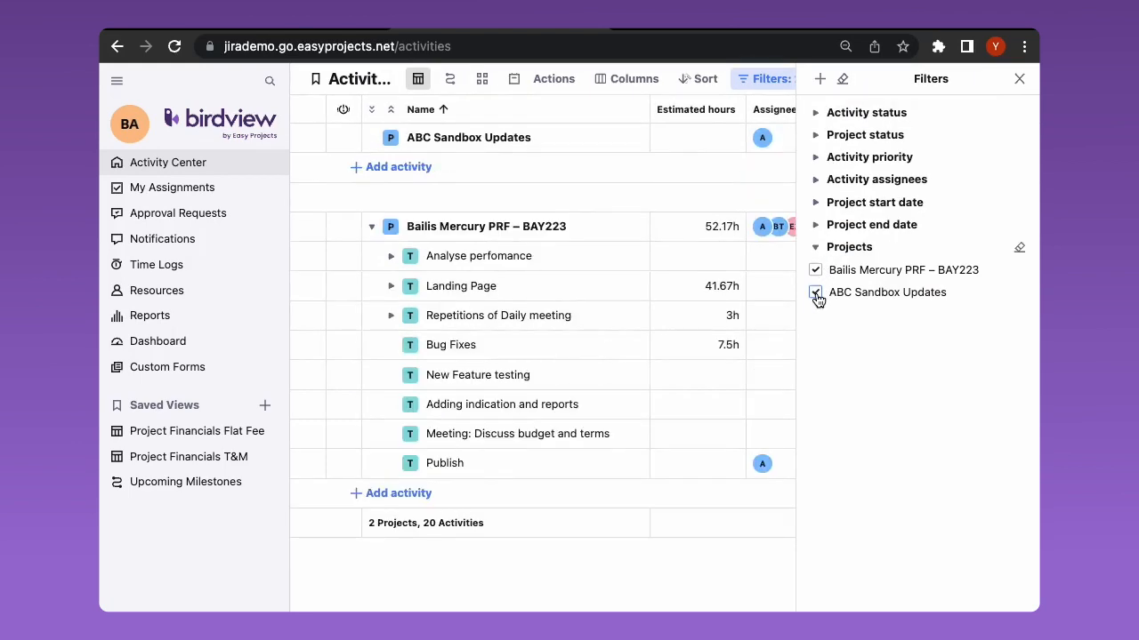